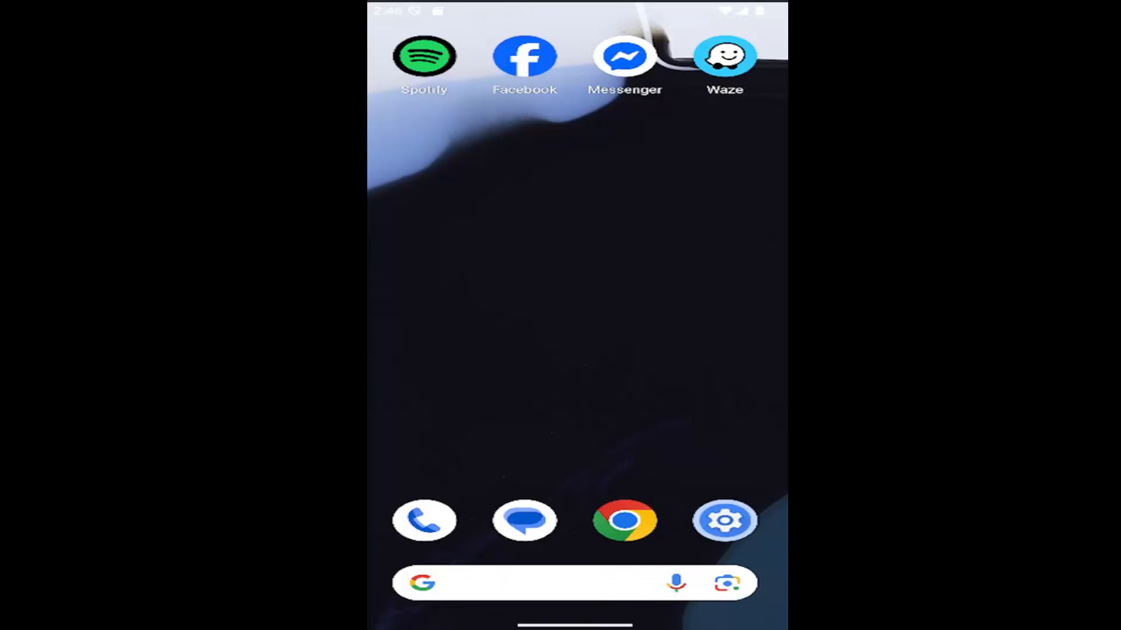
mouse_move(579, 422)
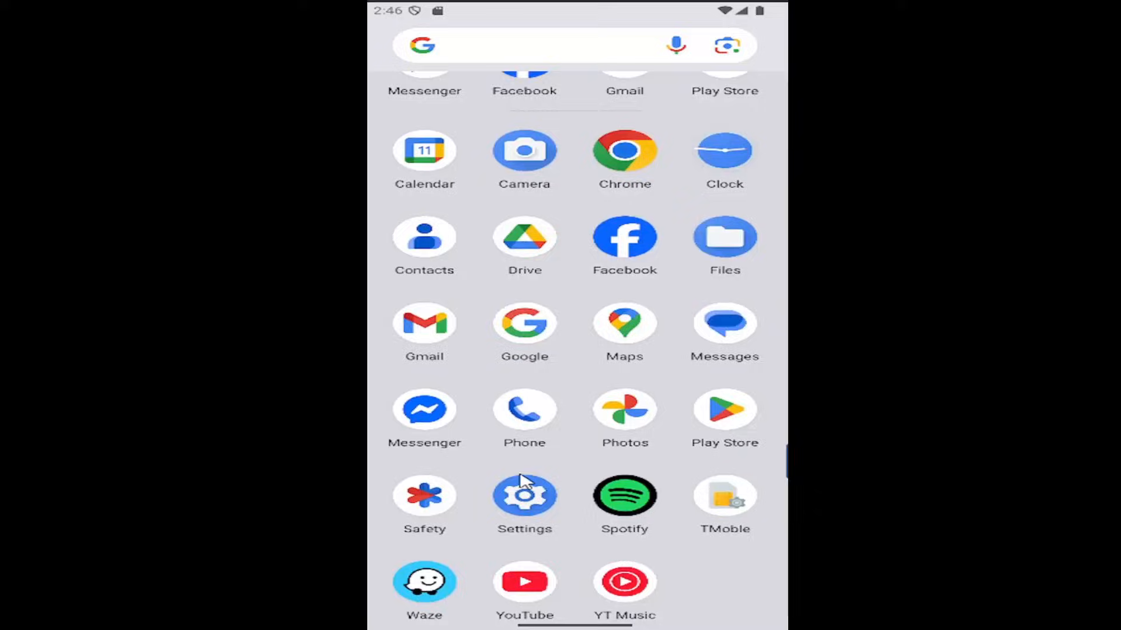
- Launch the Settings app from the app drawer
click(524, 494)
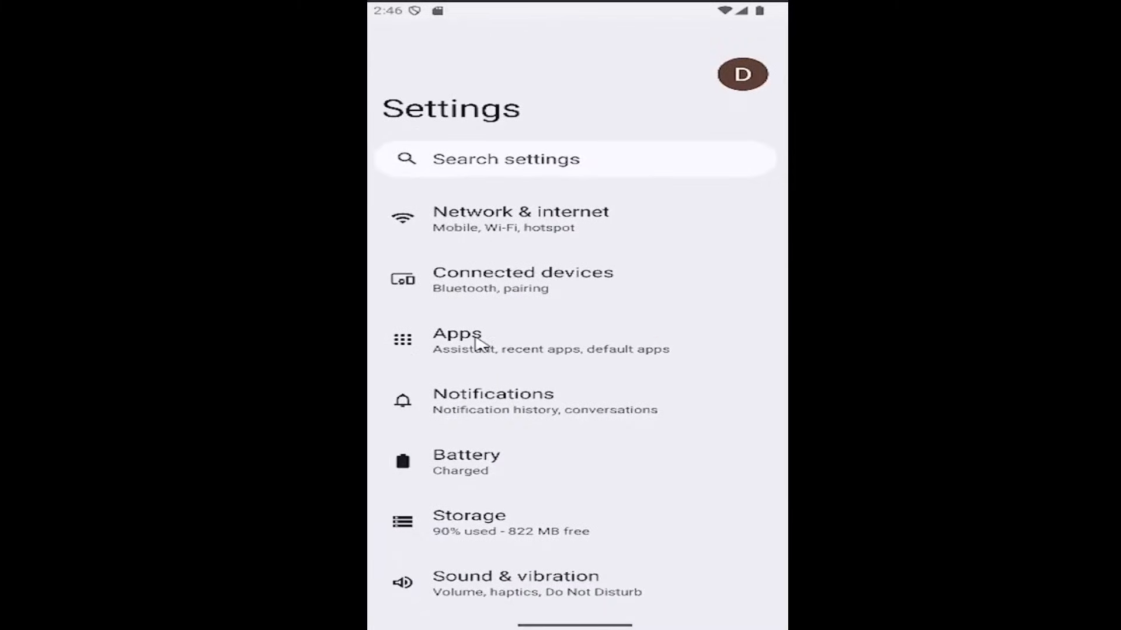
- Open Apps, show all 35 installed apps, and scroll down to Waze
click(457, 334)
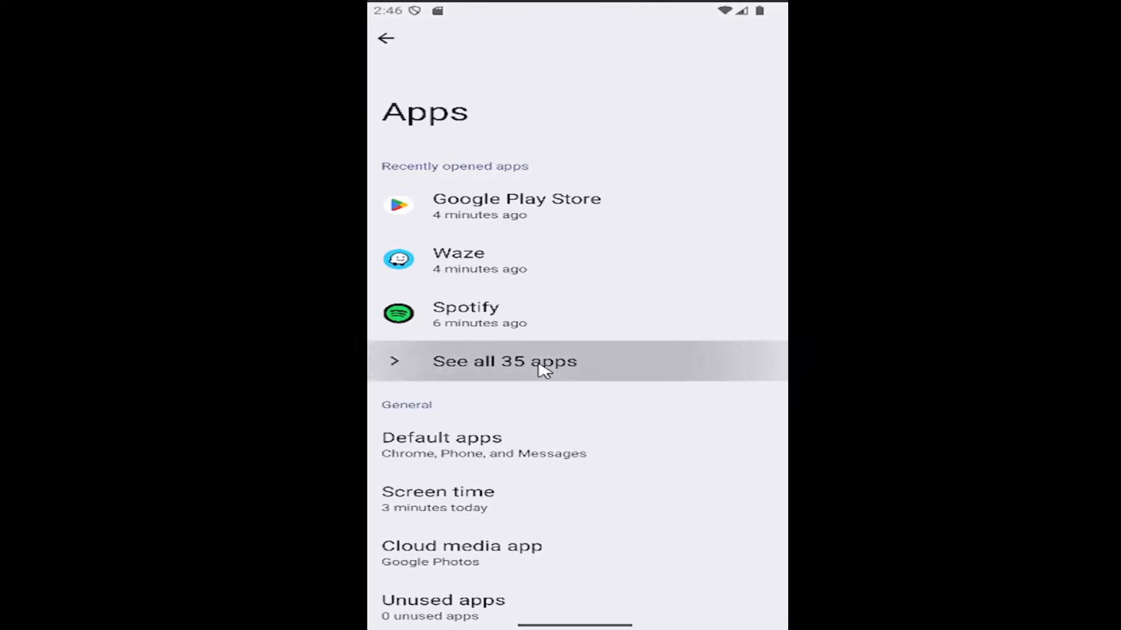
click(504, 360)
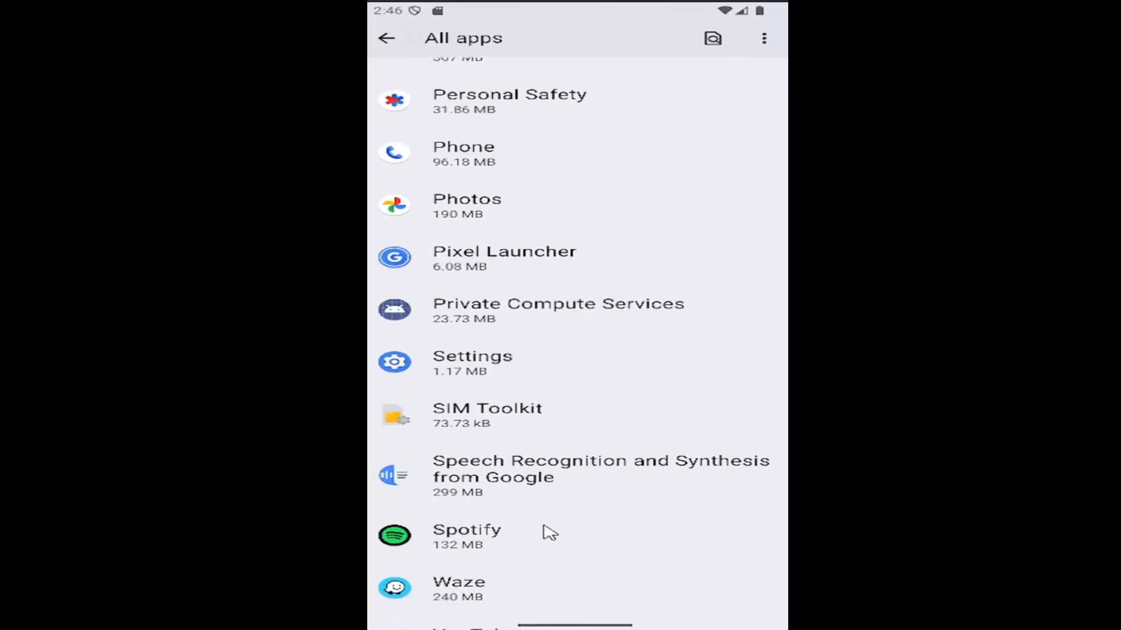
scroll(down, 3)
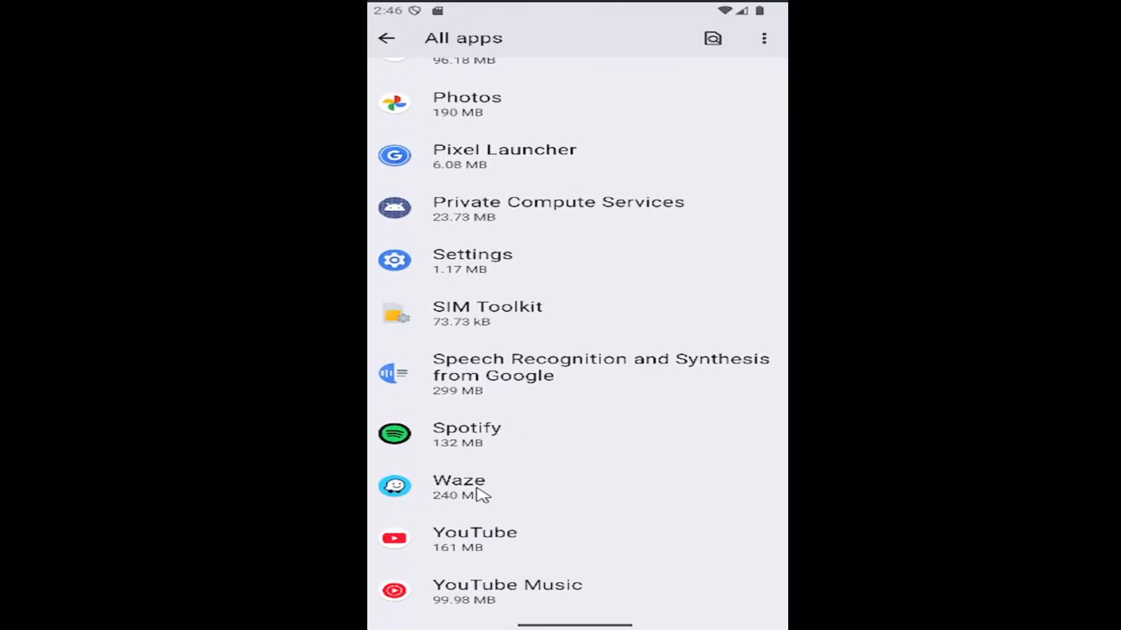
- Clear Waze's cache from its Storage & cache page, leaving 0 B cache
click(459, 480)
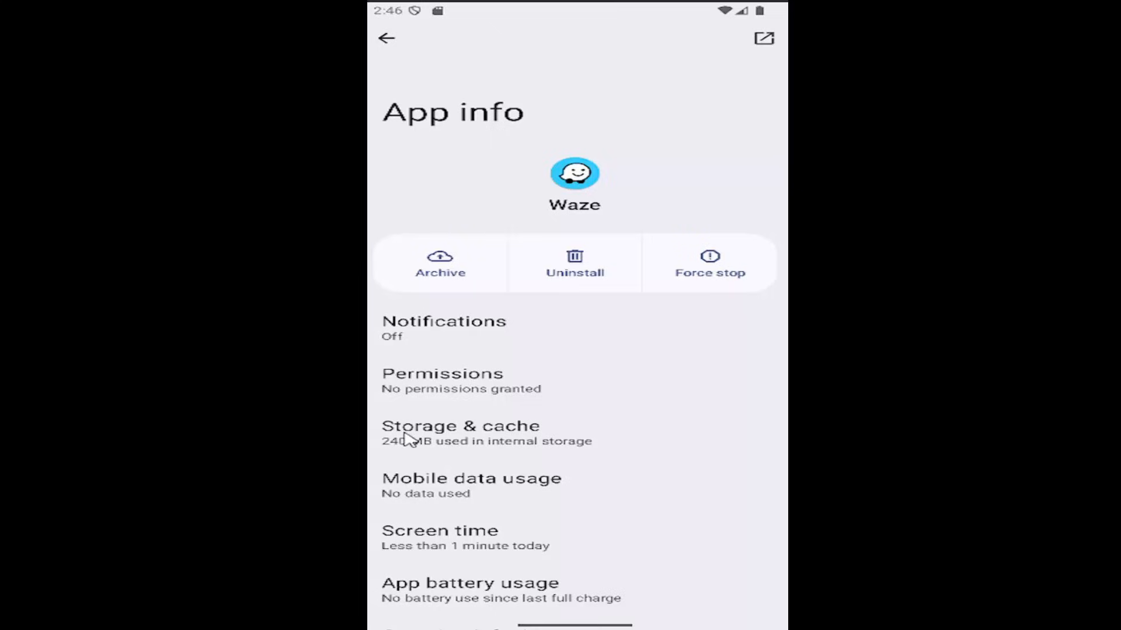
click(460, 426)
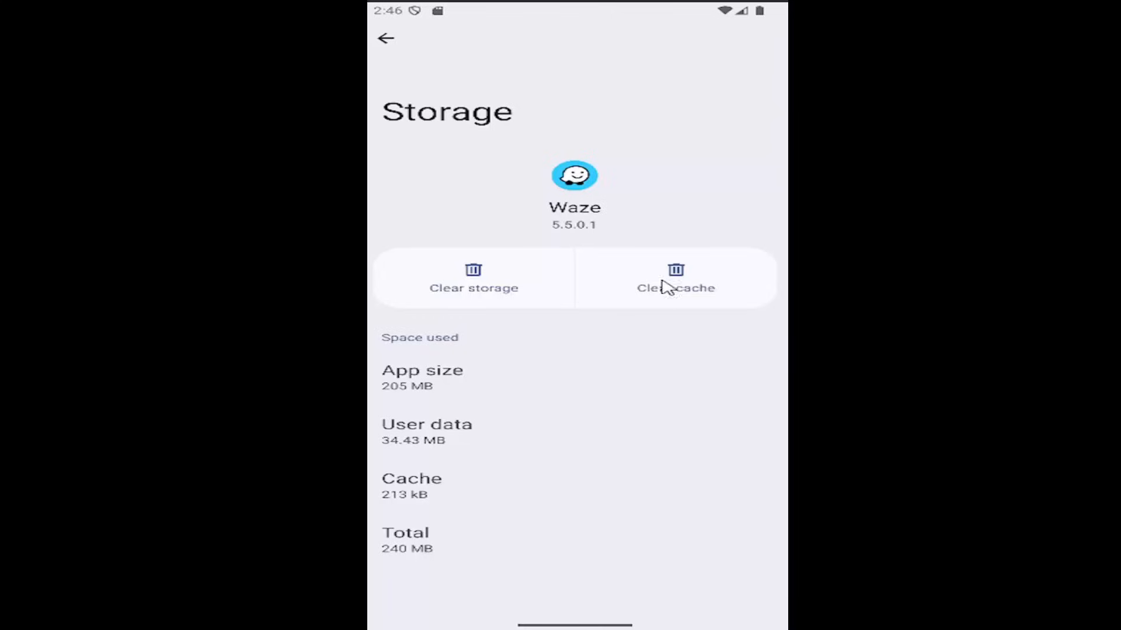
click(675, 279)
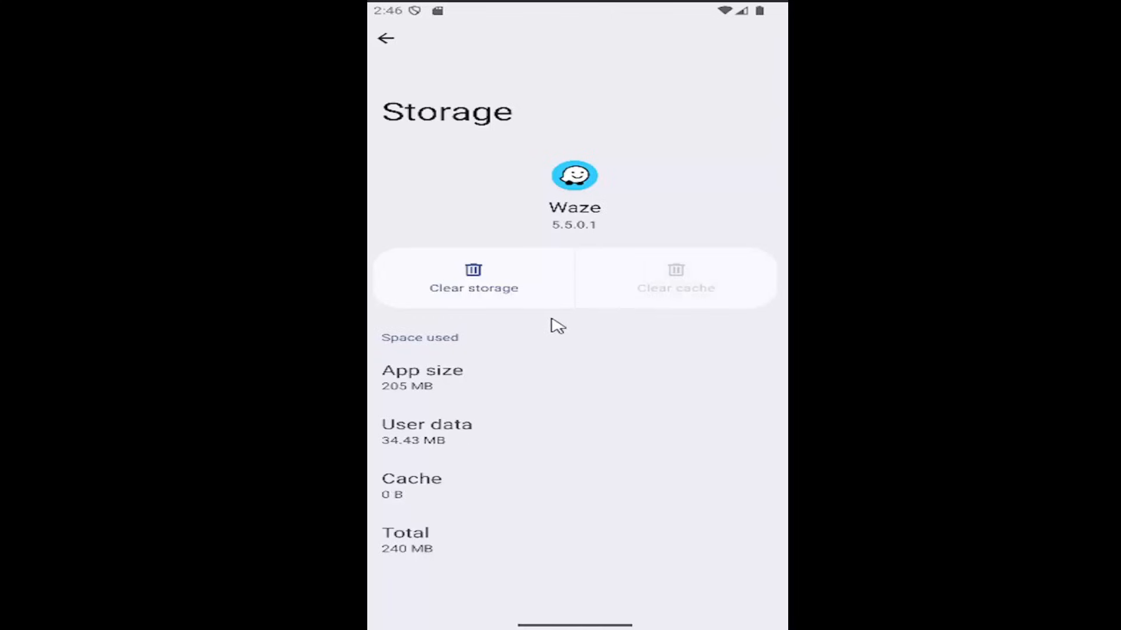